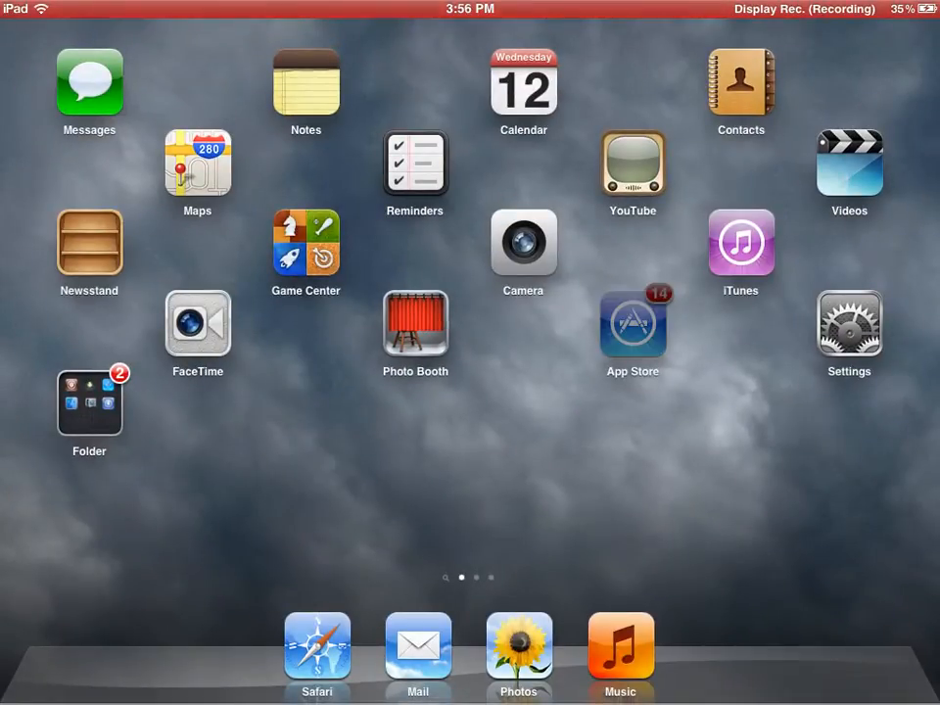
Launch the App Store from the home screen to search for display recorder apps
{"action": "left_click", "coordinate": [633, 322]}
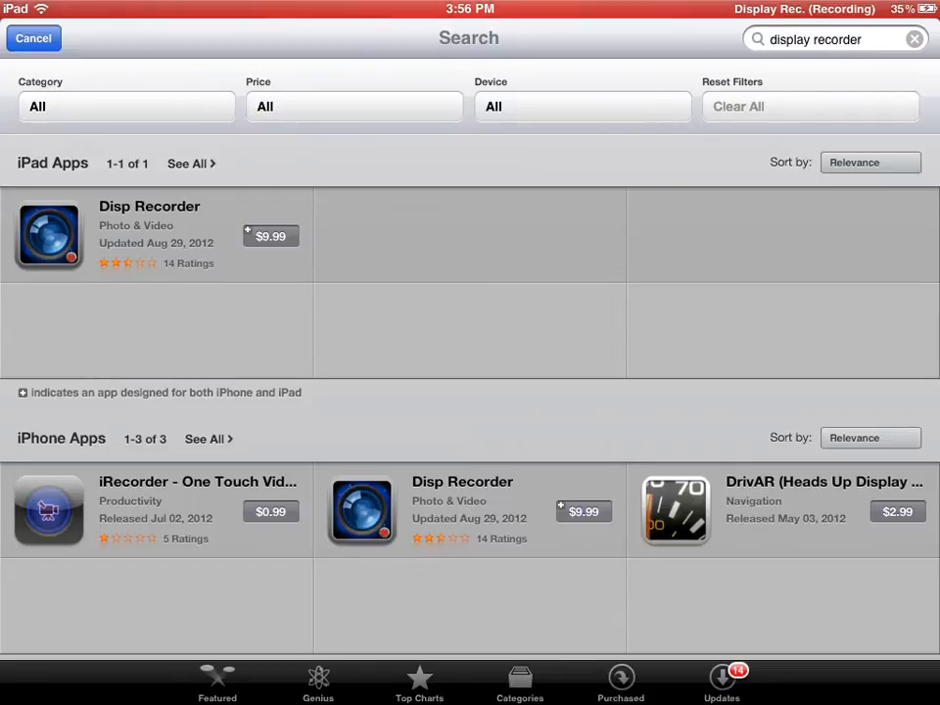
Scroll down through the iPad and iPhone results for "display recorder"
{"action": "scroll", "scroll_direction": "down", "scroll_amount": 3}
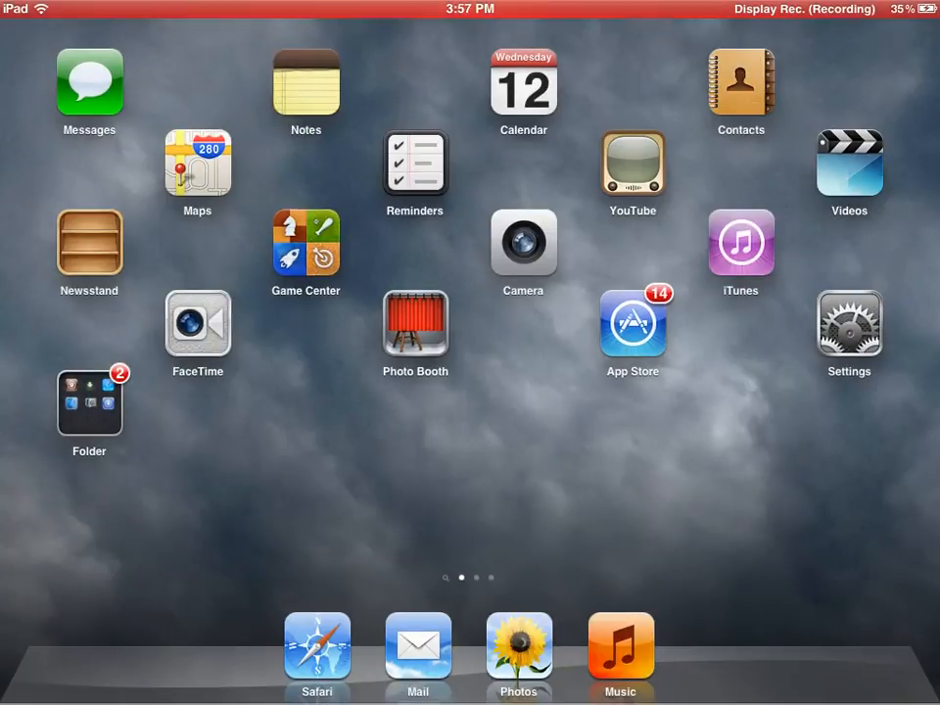
Swipe across the home screen pages to reach the Disp Recorder icon
{"action": "scroll", "scroll_direction": "left", "scroll_amount": 3}
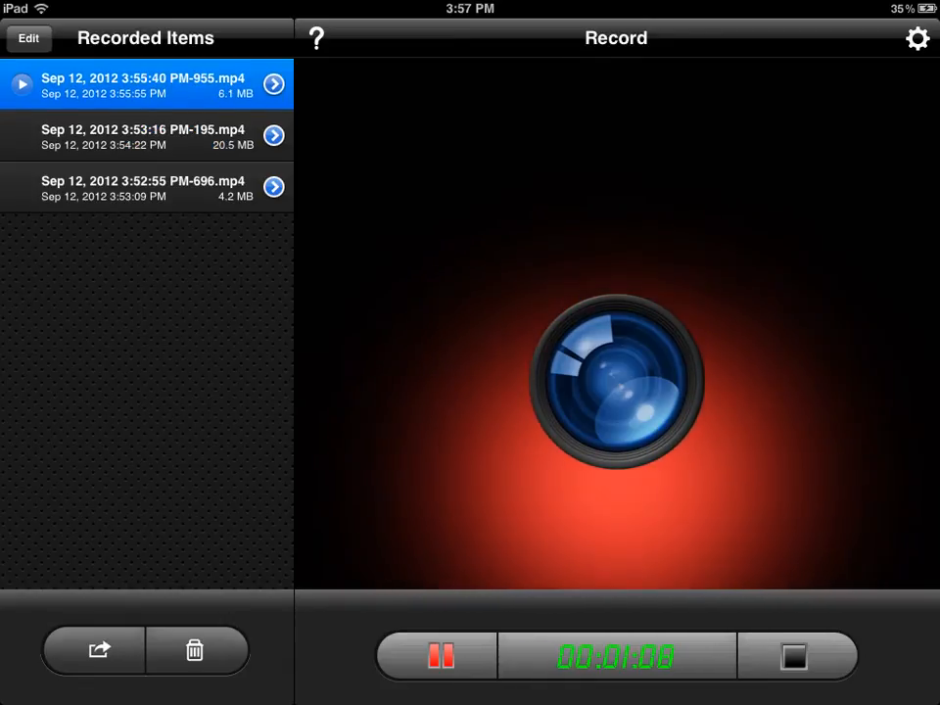
{"action": "left_click", "coordinate": [92, 651]}
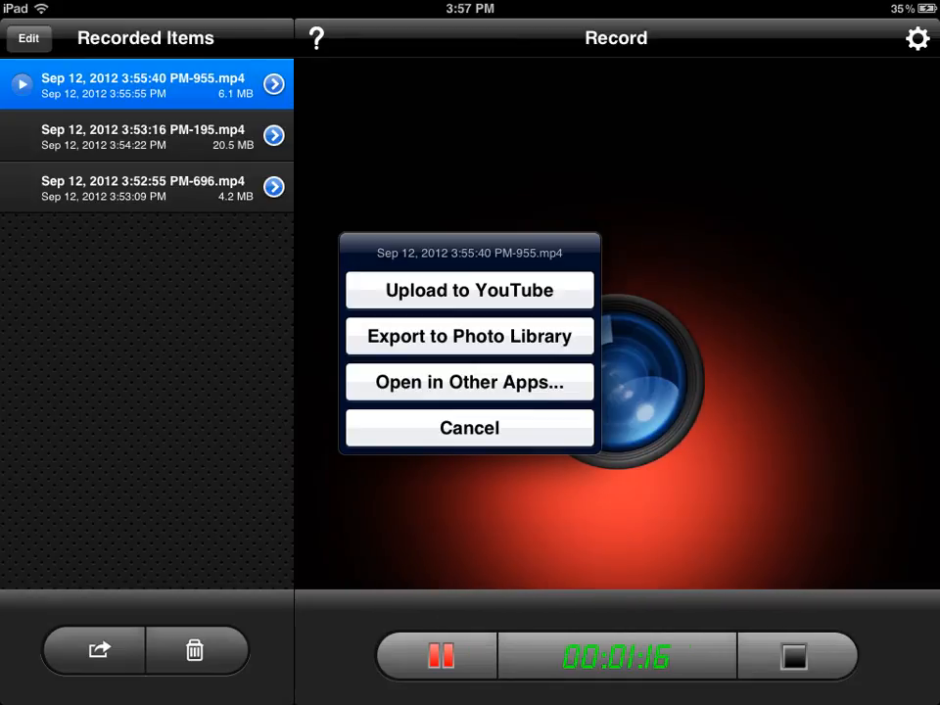
{"action": "left_click", "coordinate": [468, 427]}
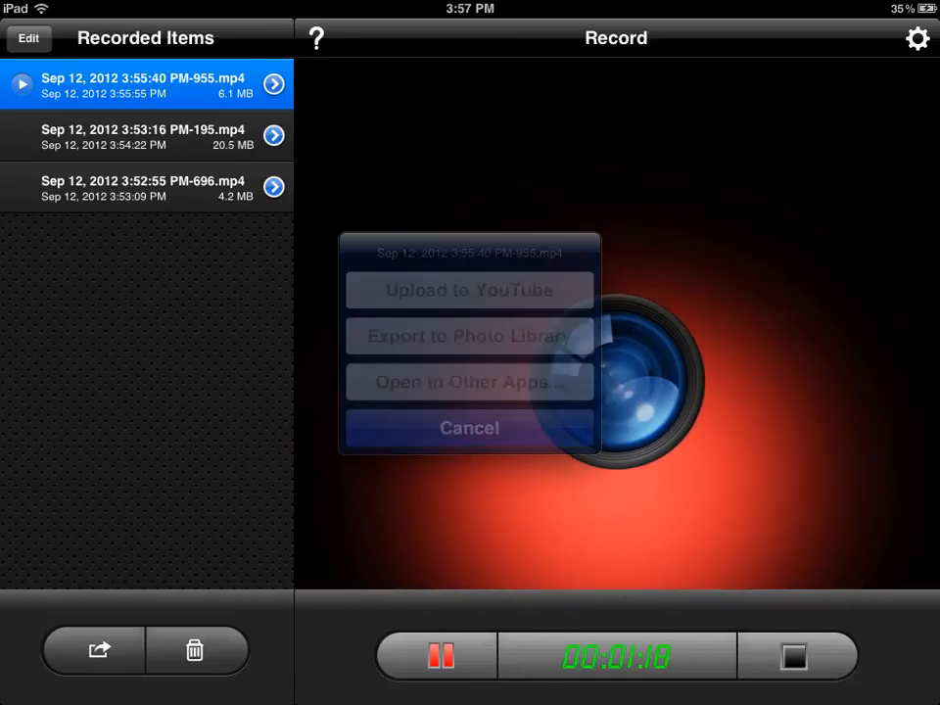
{"action": "left_click", "coordinate": [470, 427]}
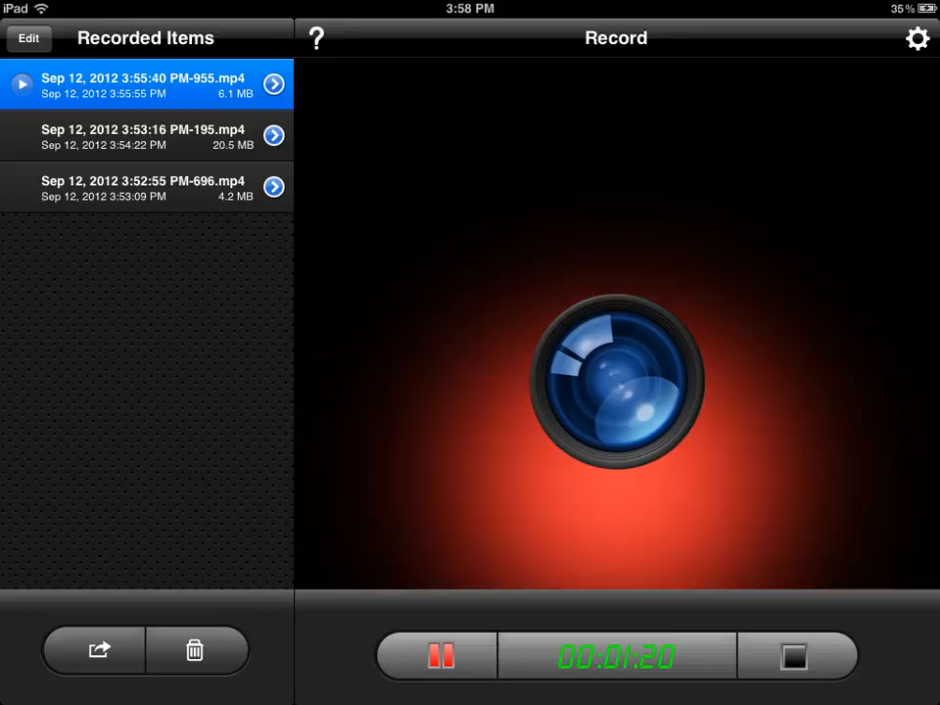